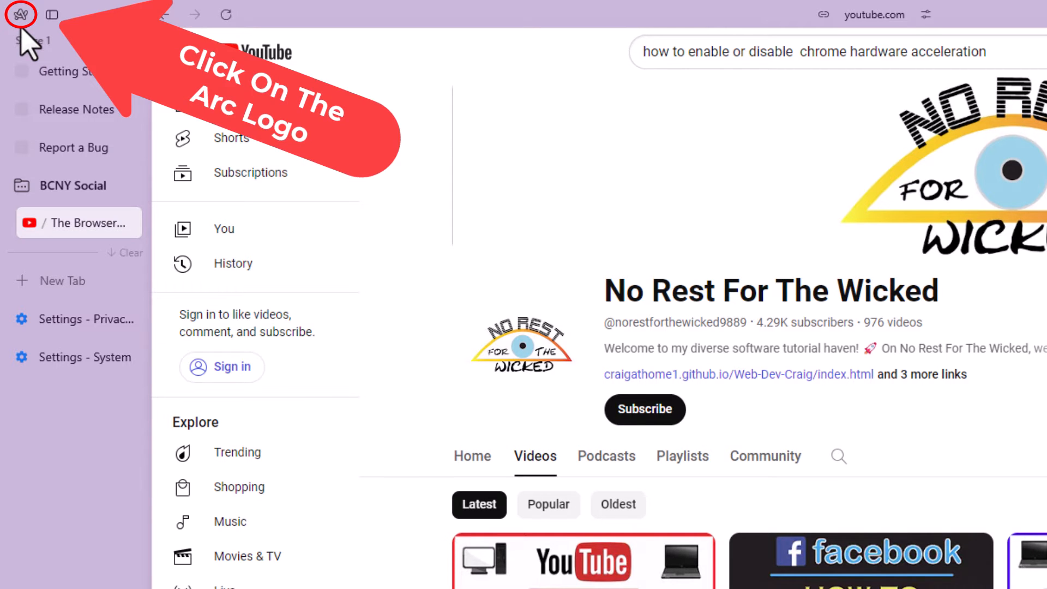
# Open Arc's Settings window from the Arc main menu in the sidebar
pyautogui.click(18, 14)
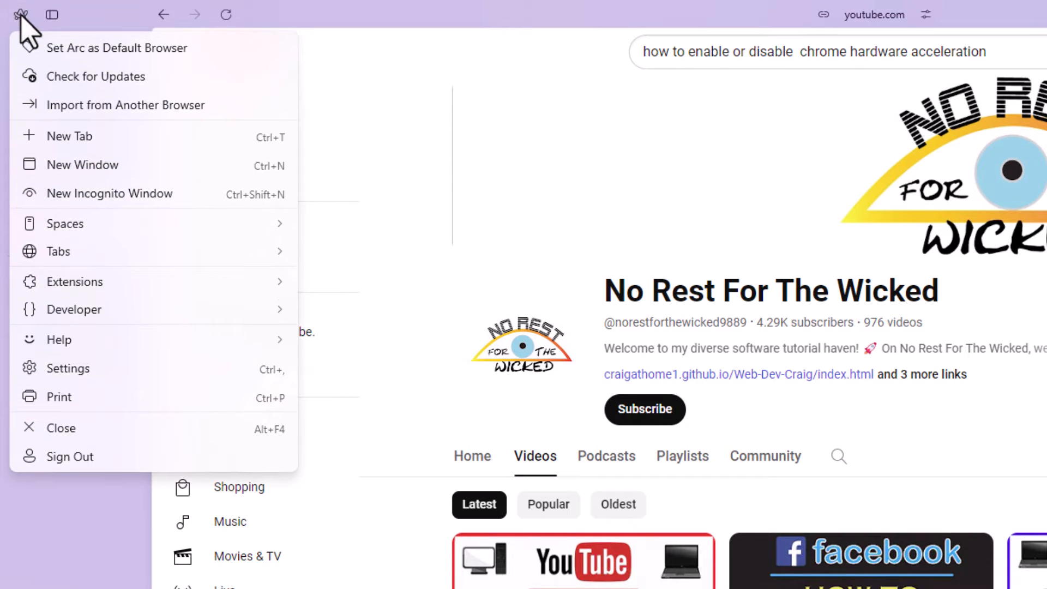
pyautogui.moveTo(64, 91)
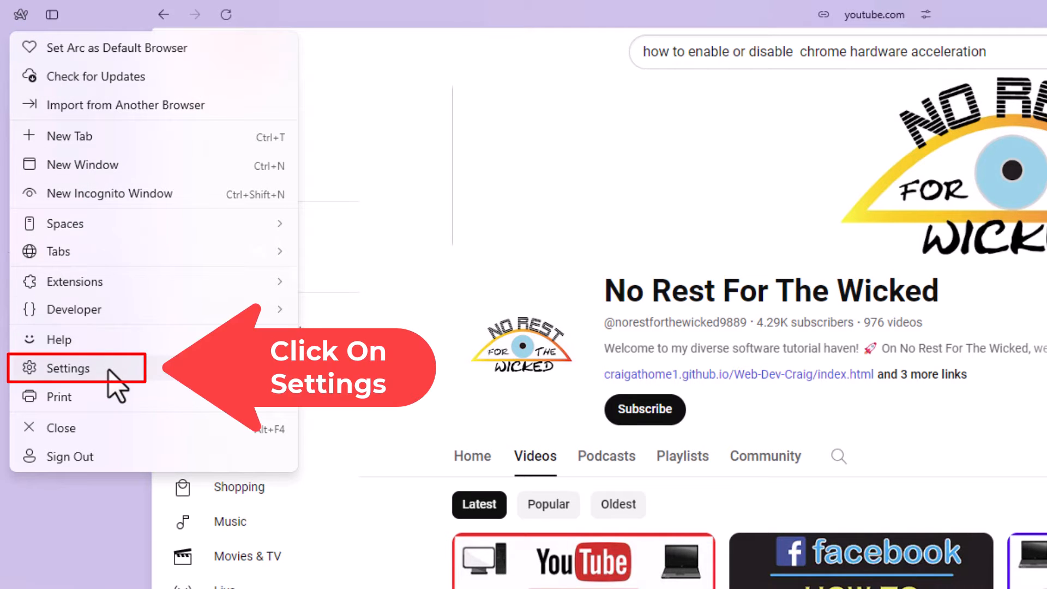
pyautogui.click(69, 367)
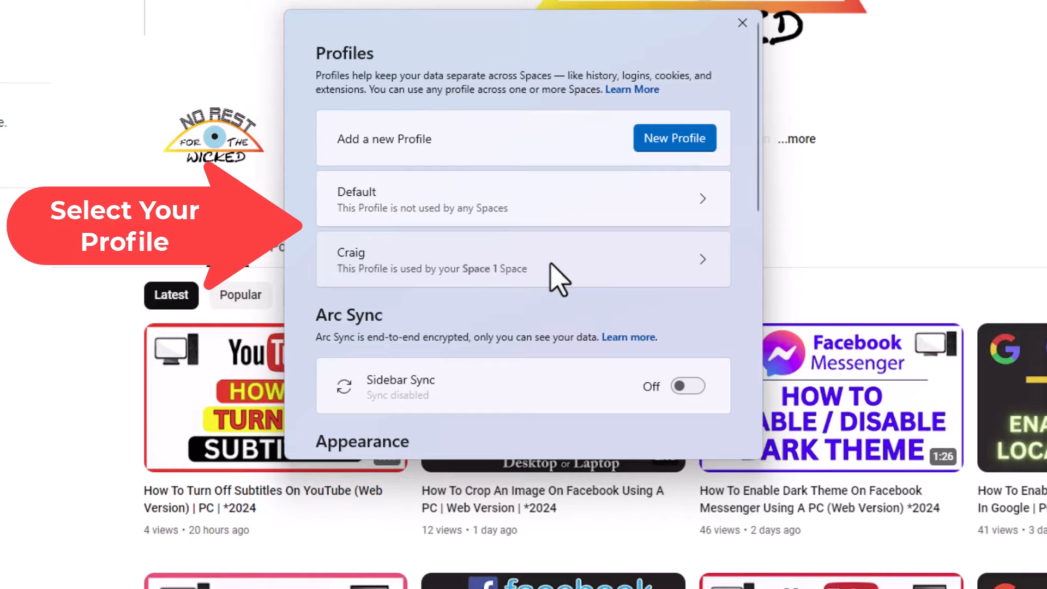
# Open the Craig profile and go to its Privacy and Security settings page
pyautogui.click(523, 259)
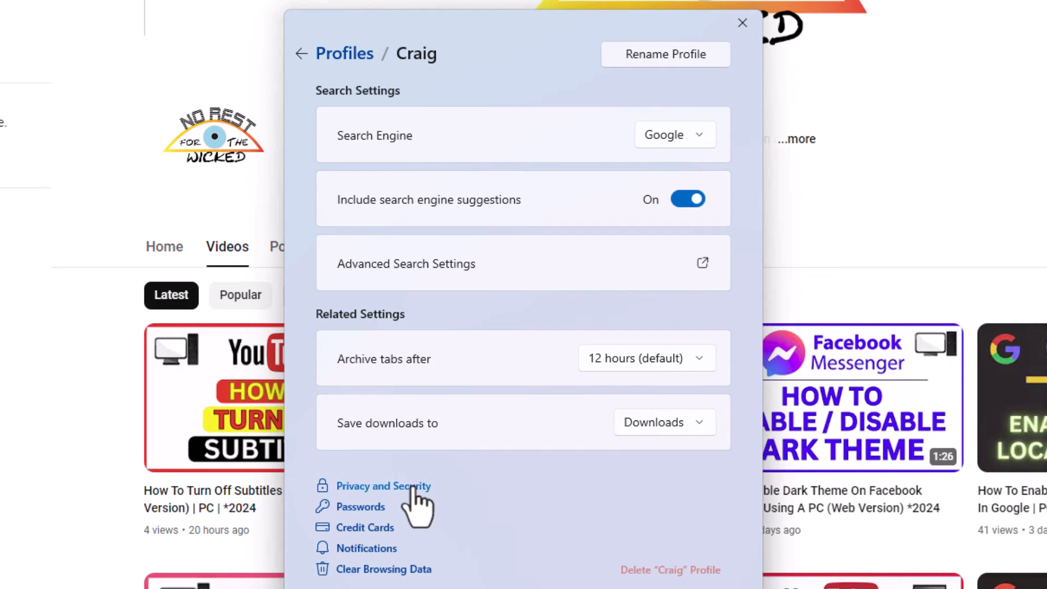
pyautogui.click(383, 486)
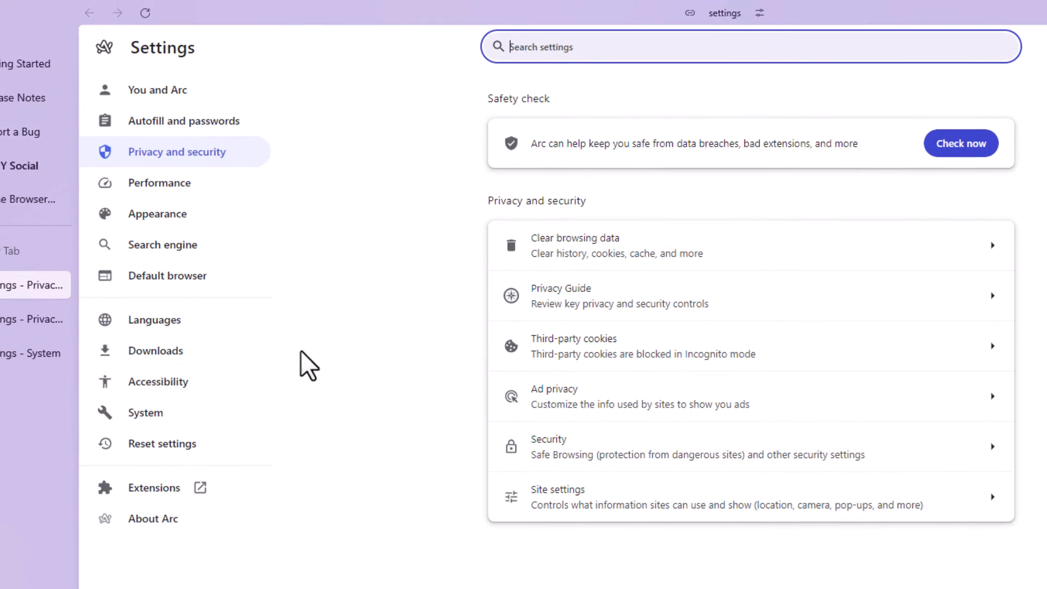
pyautogui.moveTo(145, 412)
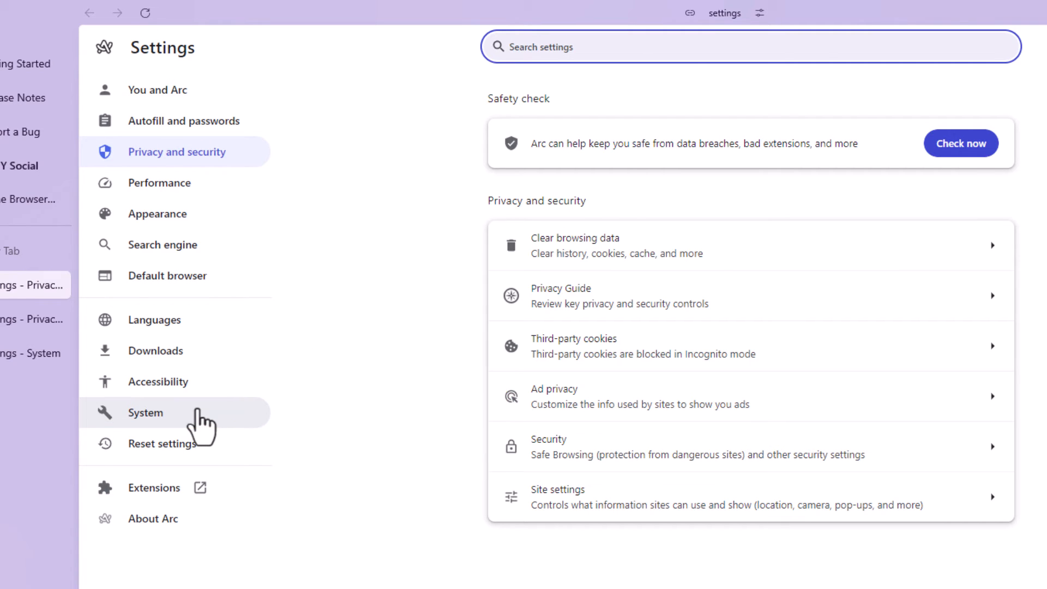
# Switch to the System section in the Settings navigation
pyautogui.click(145, 412)
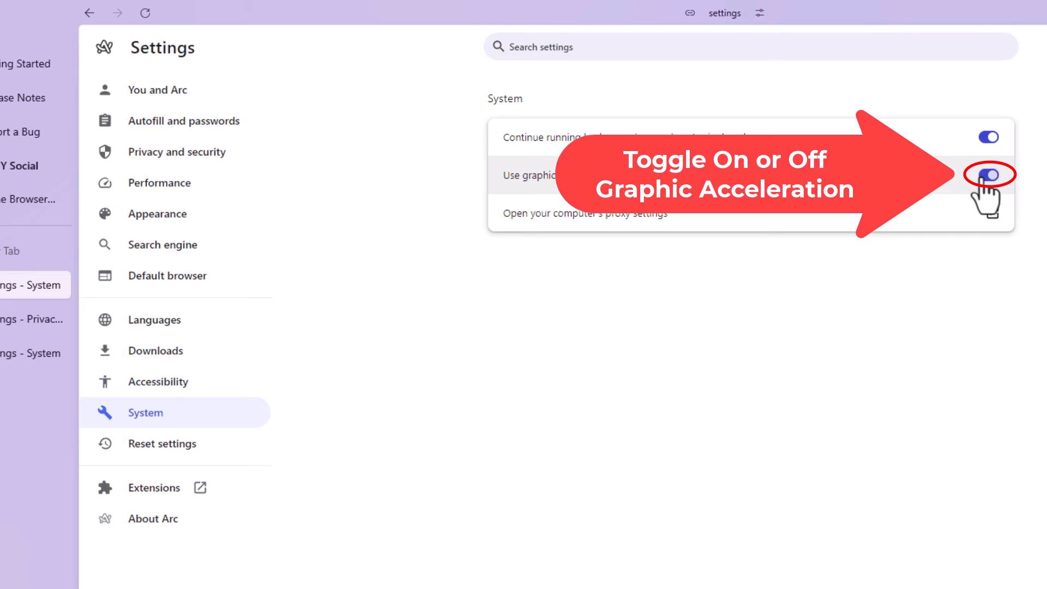
# Turn off 'Use graphics acceleration when available', leaving the Relaunch prompt shown
pyautogui.click(989, 175)
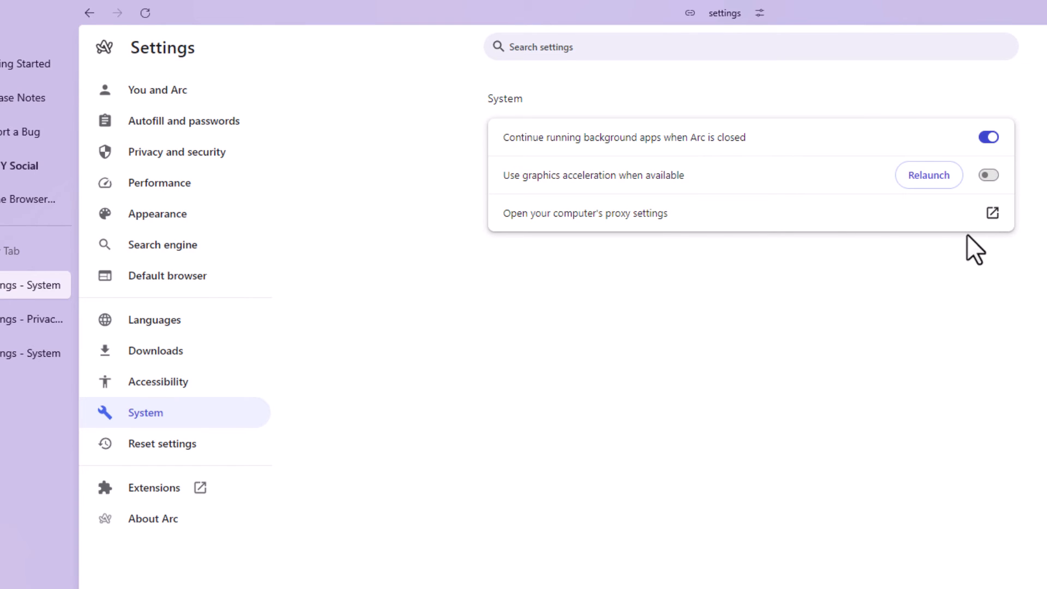